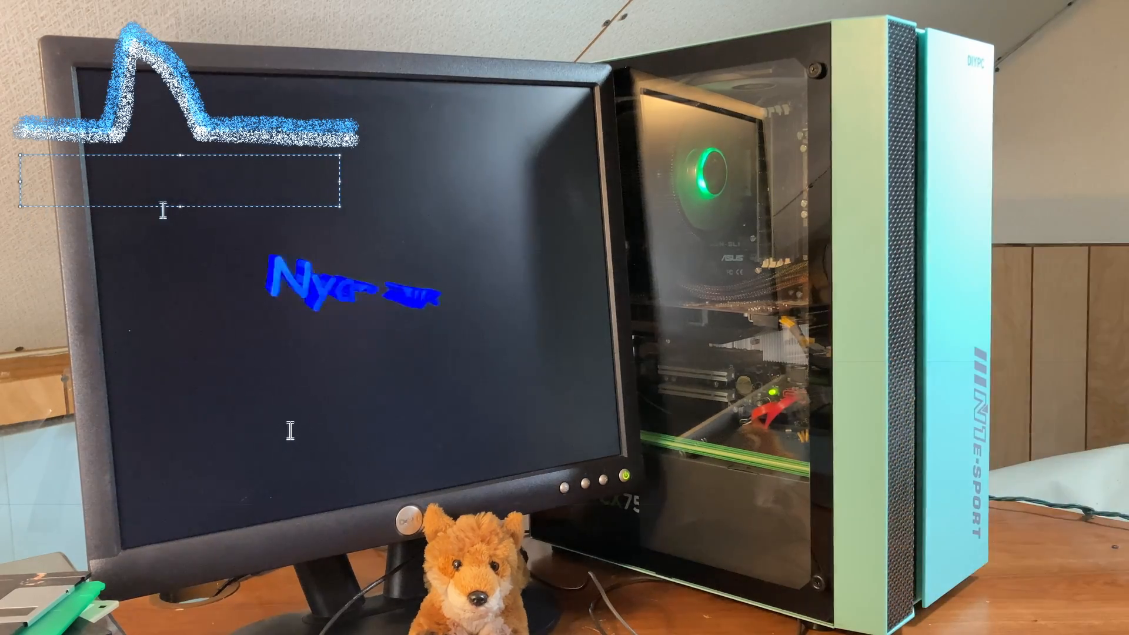
# Run Legacy Update's Express scan to check for high-priority updates.
pyautogui.write('Thanks fo')
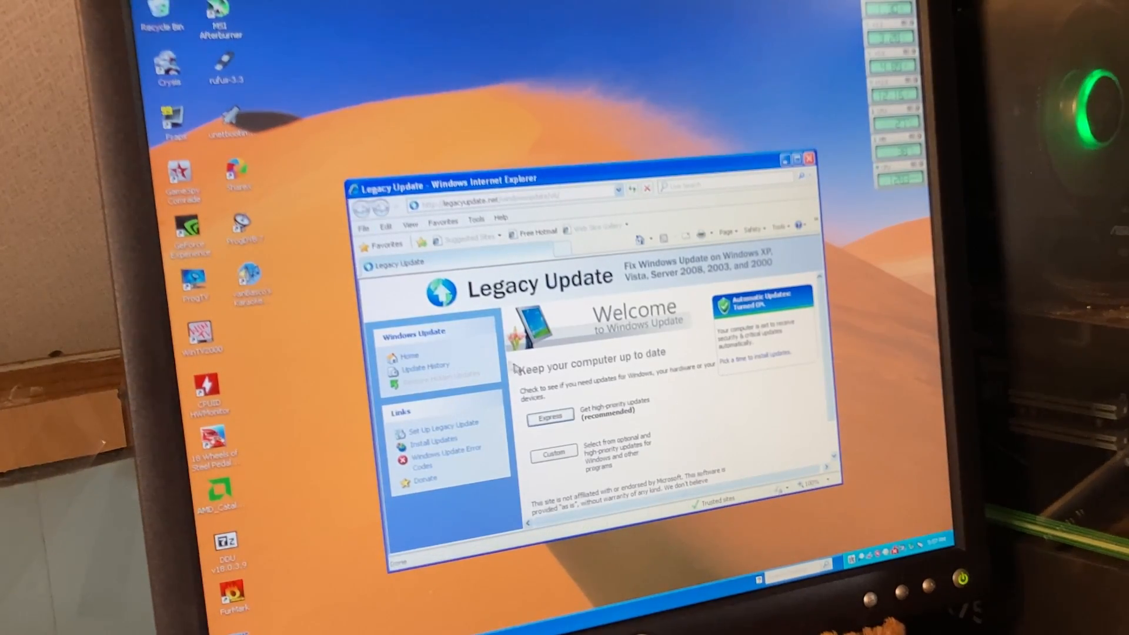
pyautogui.click(549, 416)
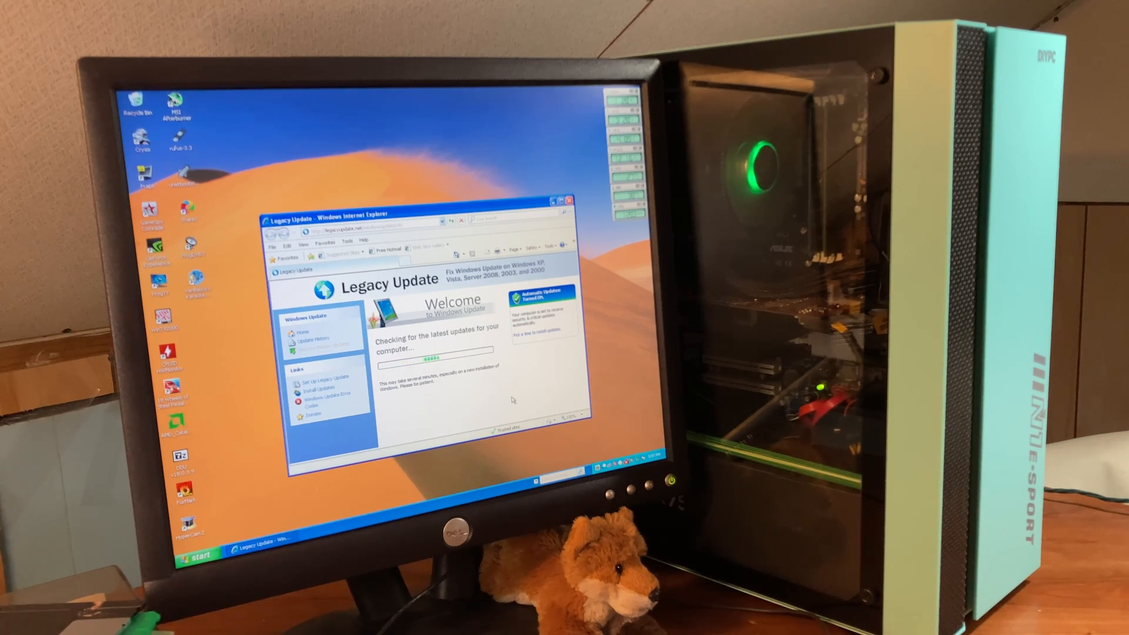
pyautogui.click(561, 200)
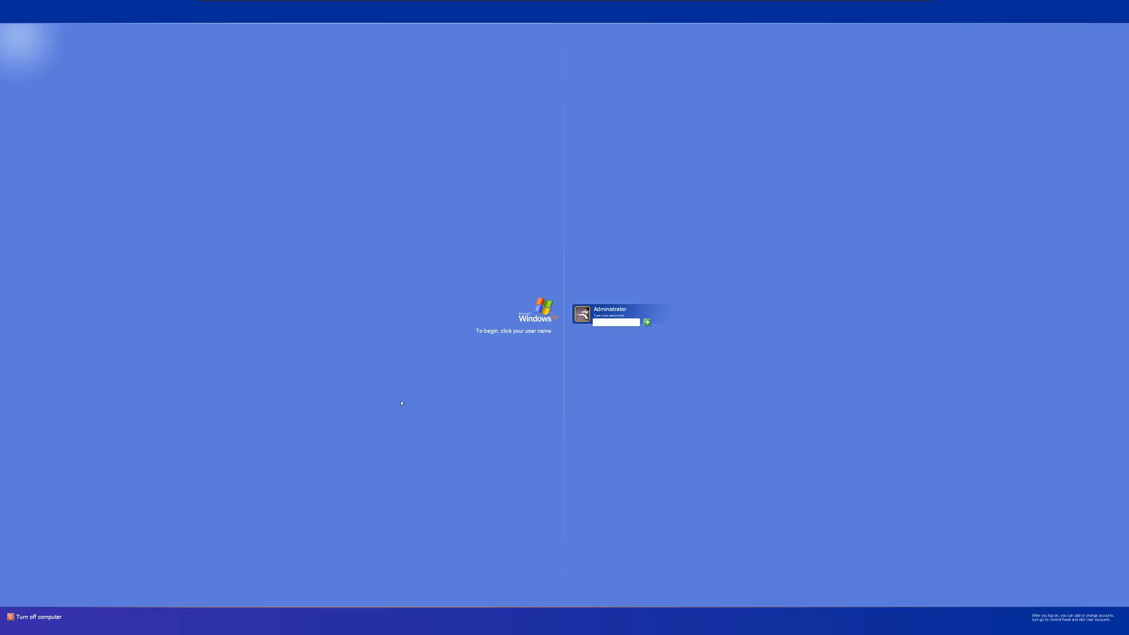
# Log on as Administrator from the Windows XP welcome screen.
pyautogui.click(647, 322)
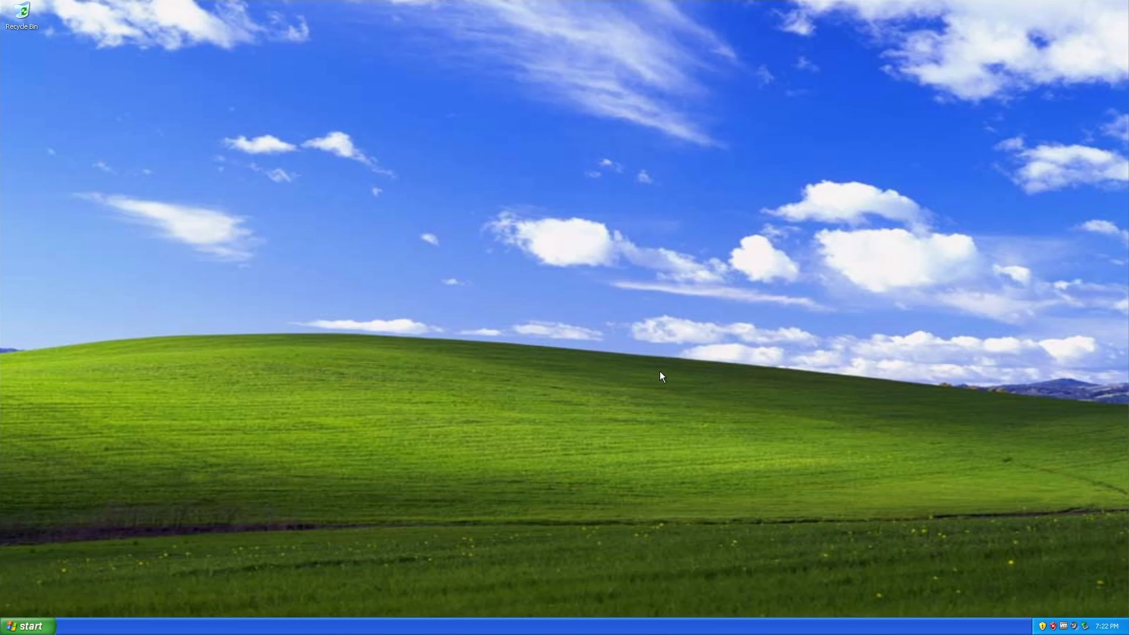
pyautogui.moveTo(568, 393)
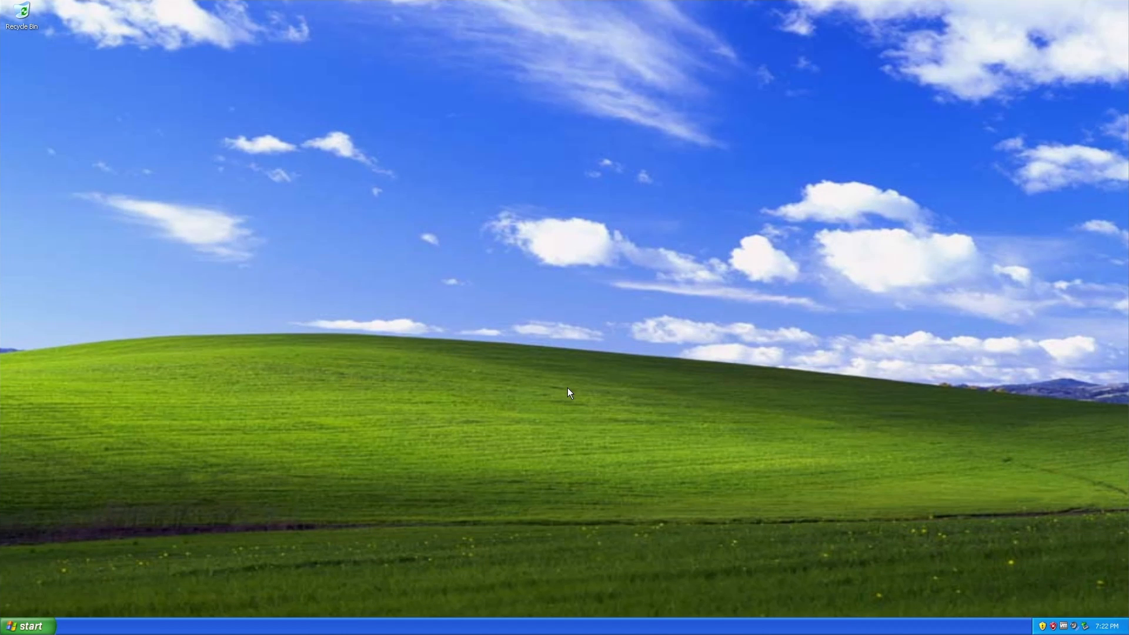